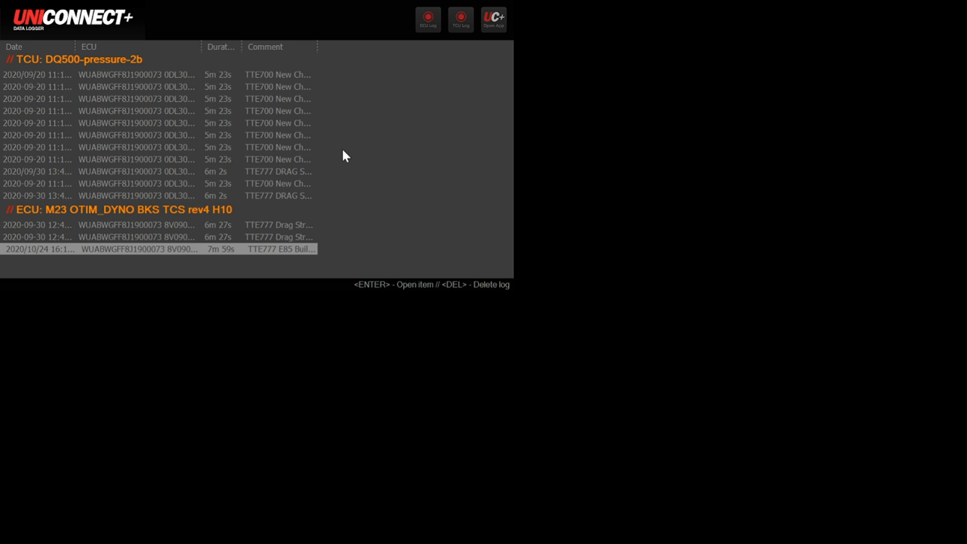
mouse_move(347, 140)
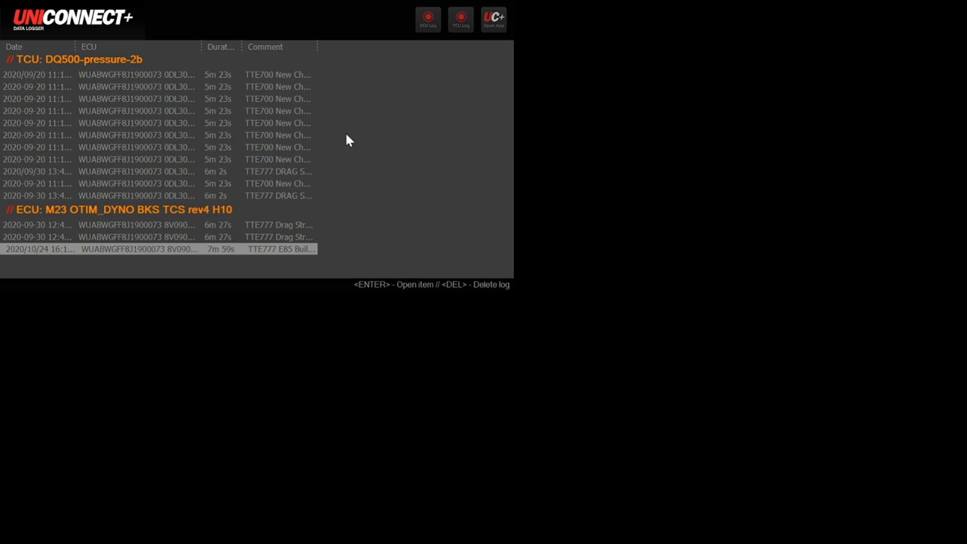
mouse_move(101, 116)
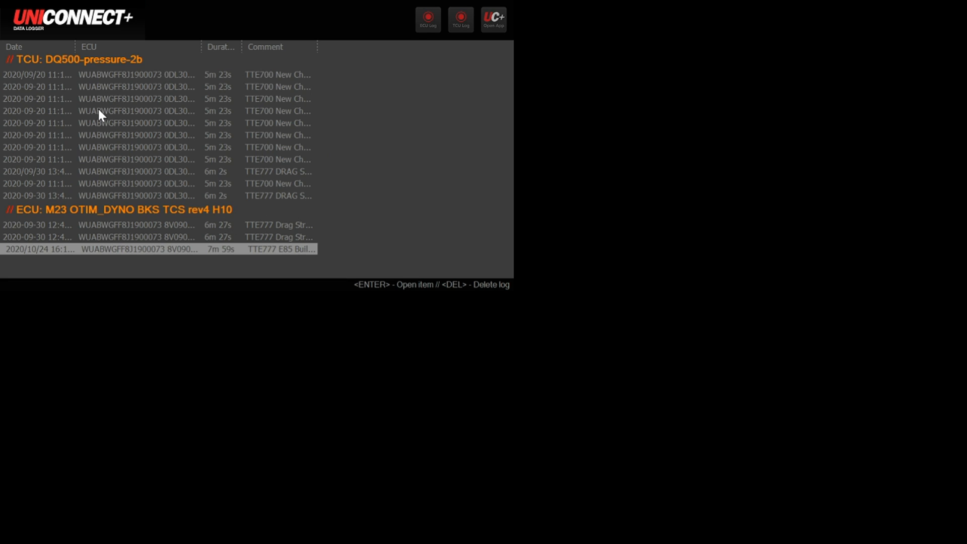
mouse_move(280, 217)
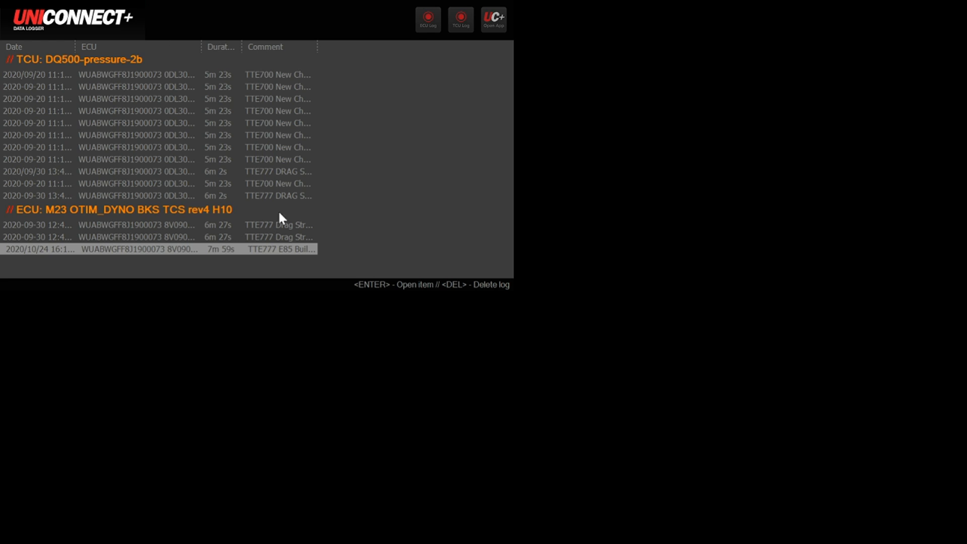
mouse_move(415, 54)
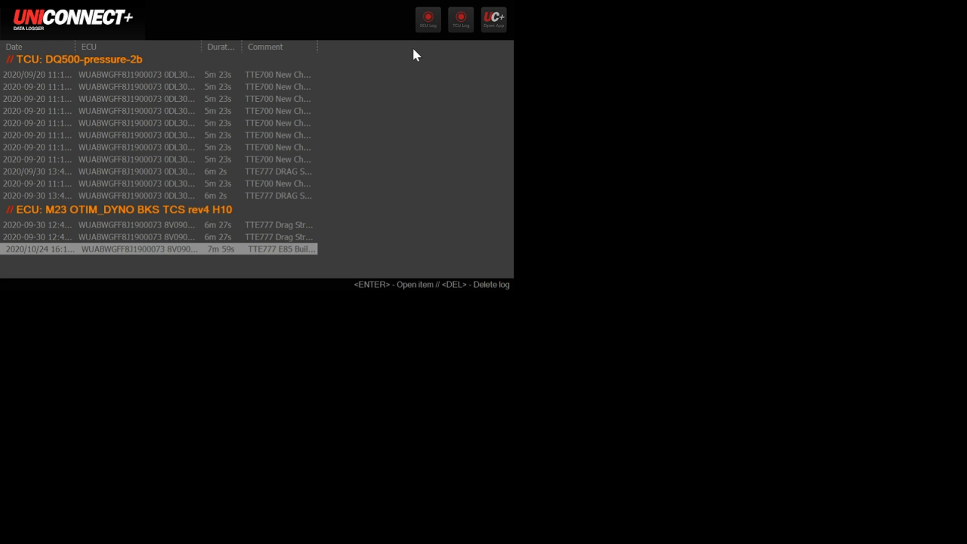
mouse_move(461, 19)
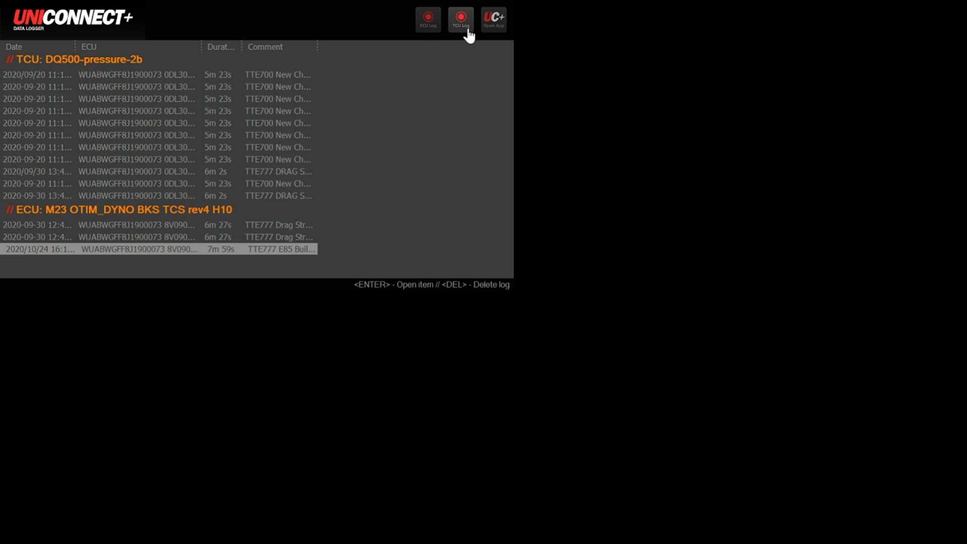
mouse_move(494, 19)
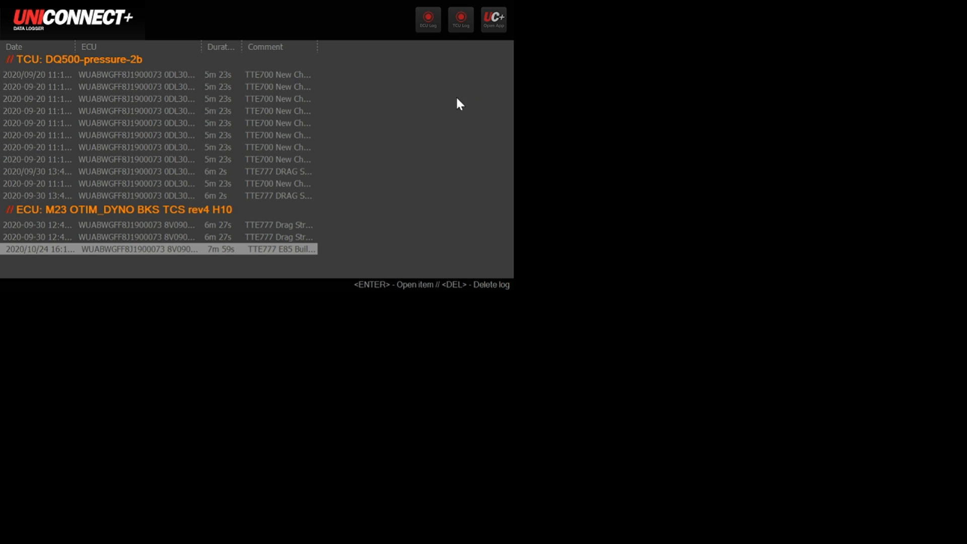
mouse_move(432, 41)
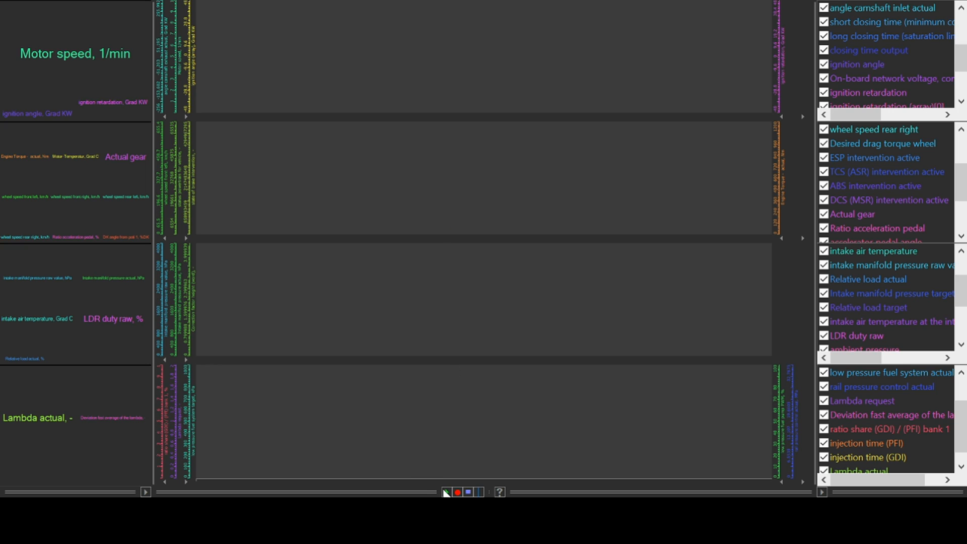
- Replay the recorded log through the acceleration run, then pause it at 2411 rpm in third gear
click(446, 491)
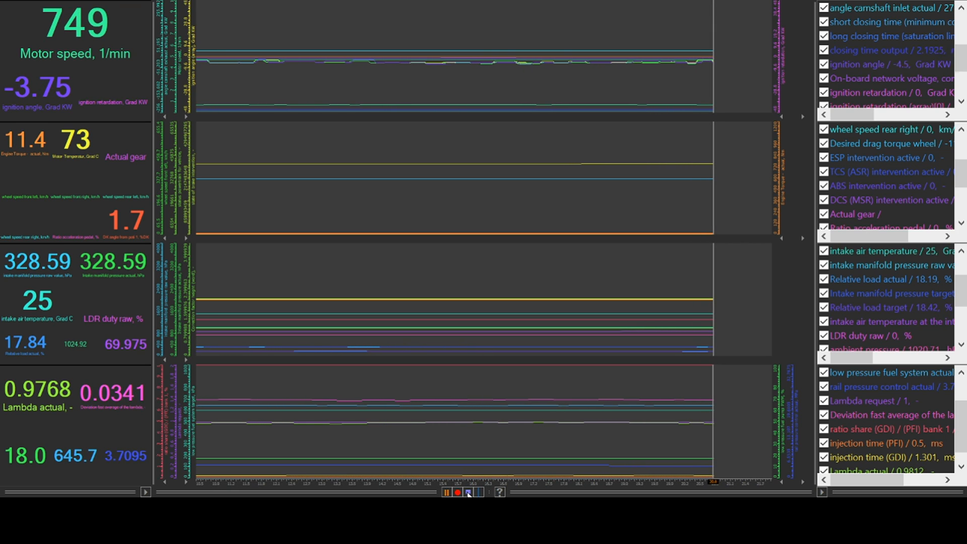
click(445, 492)
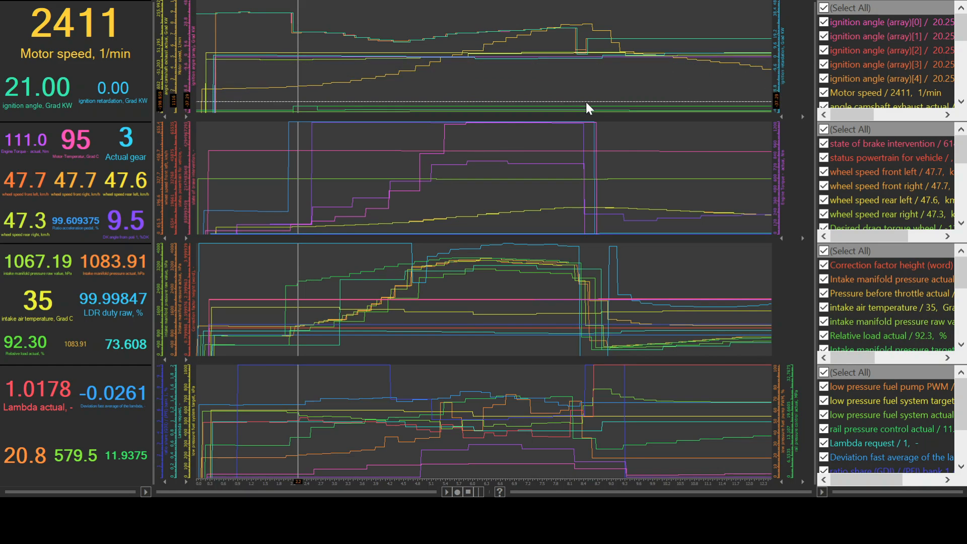
mouse_move(867, 296)
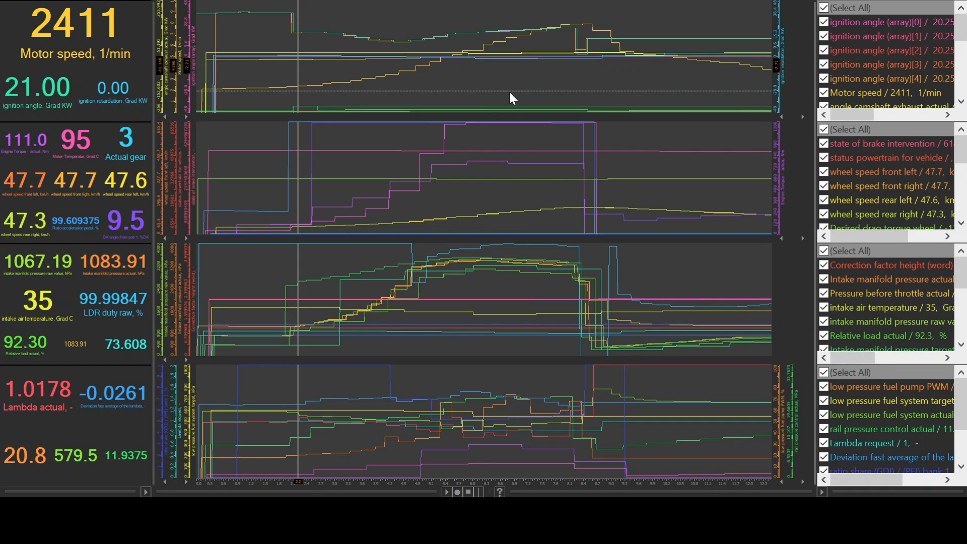
mouse_move(884, 51)
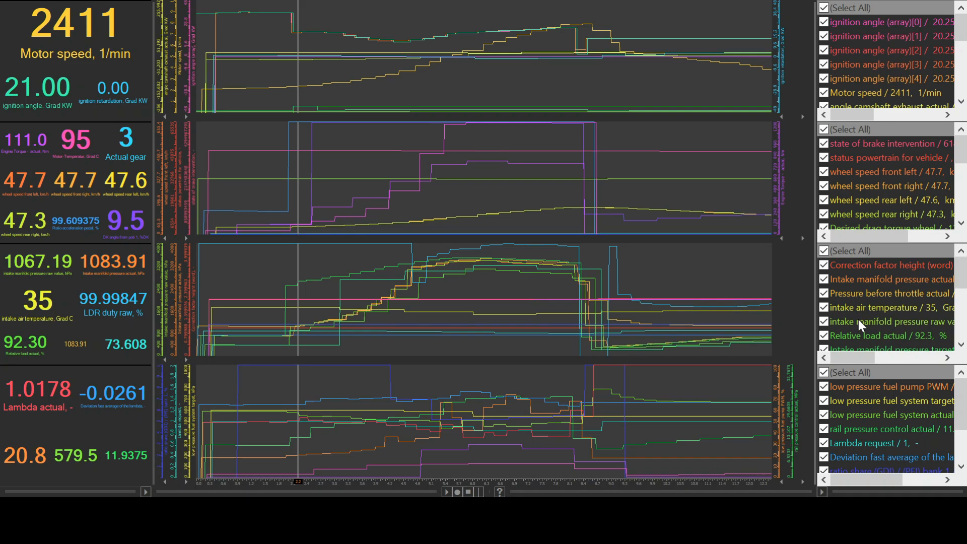
mouse_move(111, 44)
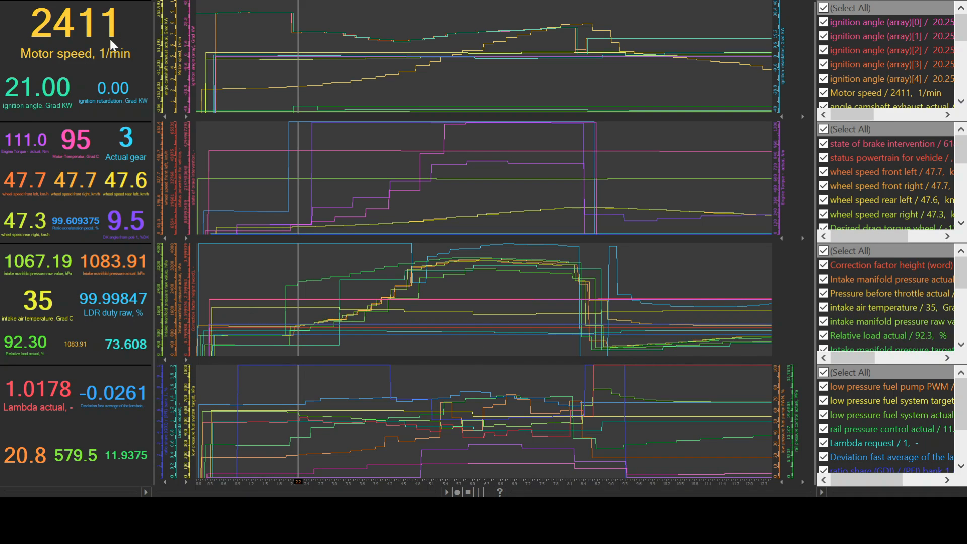
mouse_move(302, 362)
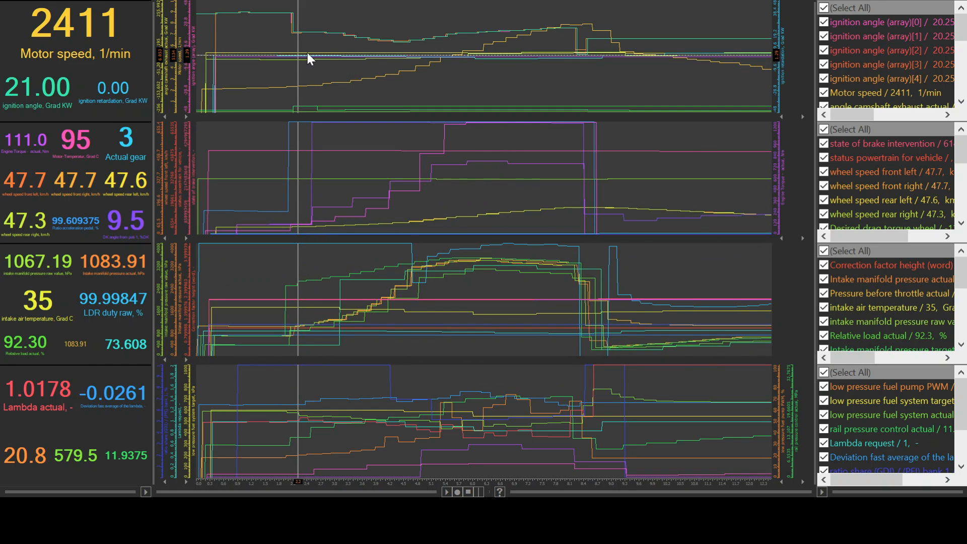
mouse_move(327, 52)
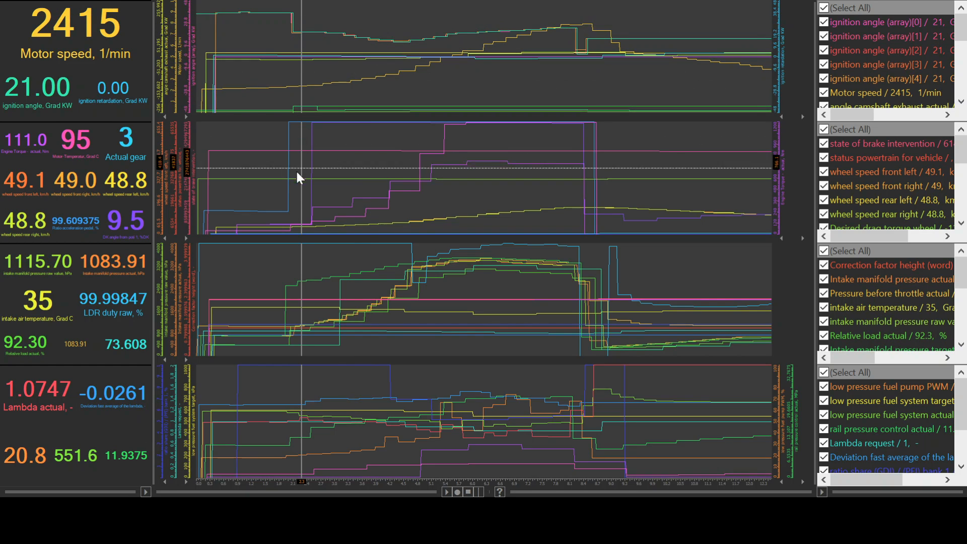
mouse_move(309, 239)
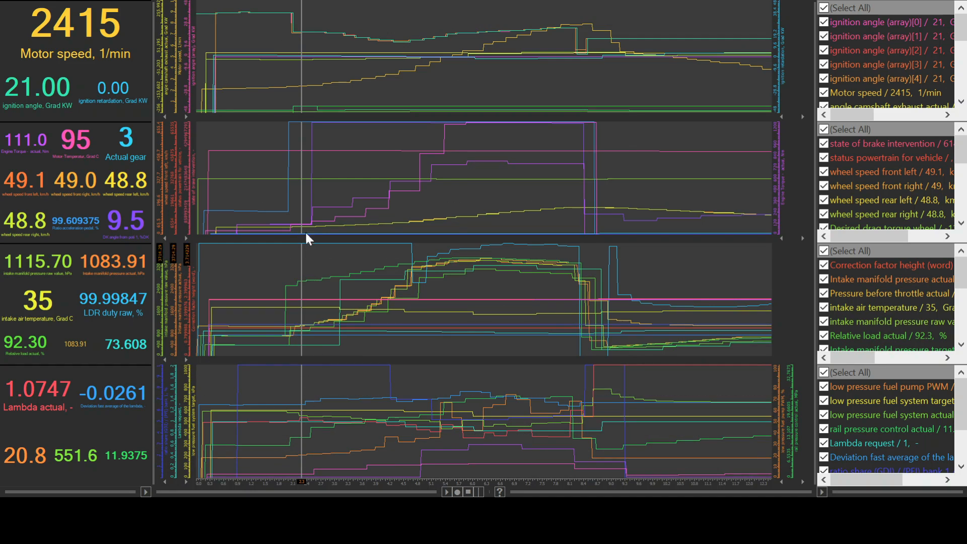
mouse_move(86, 121)
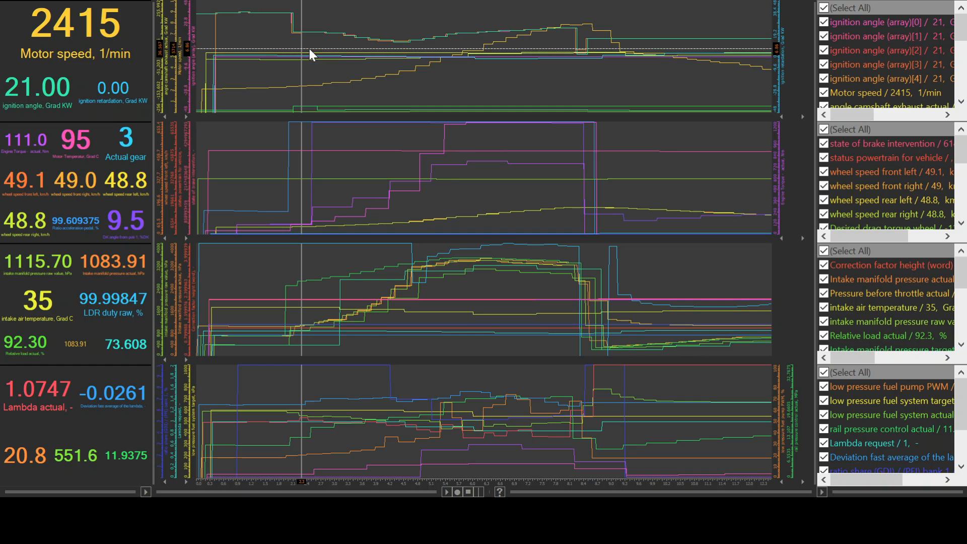
mouse_move(302, 48)
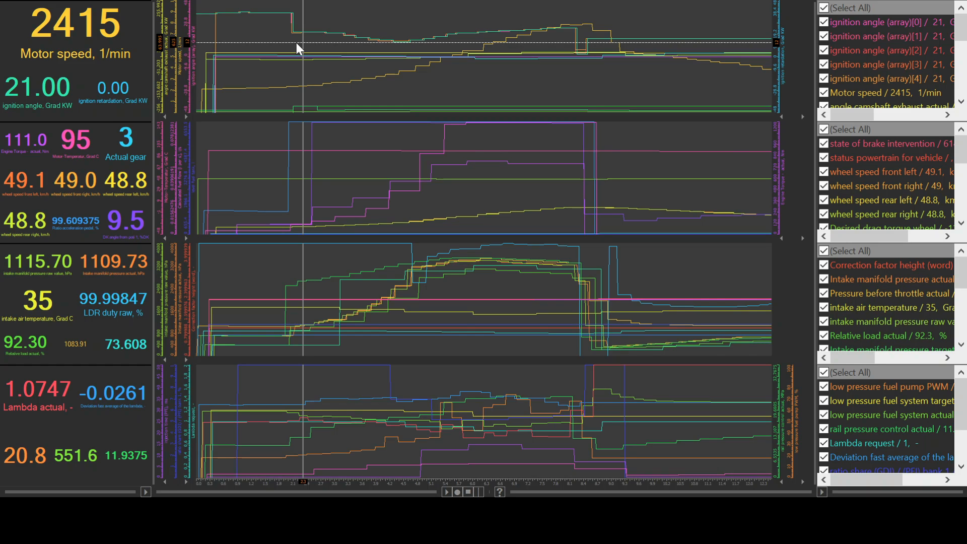
mouse_move(854, 76)
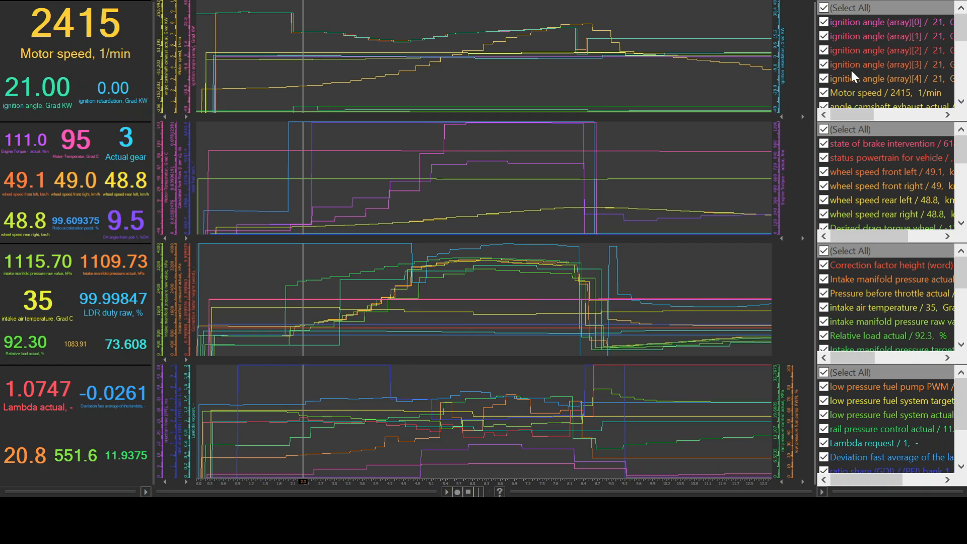
- Clear the first two charts down to motor speed alone, then tick the ignition retardation channels
click(891, 64)
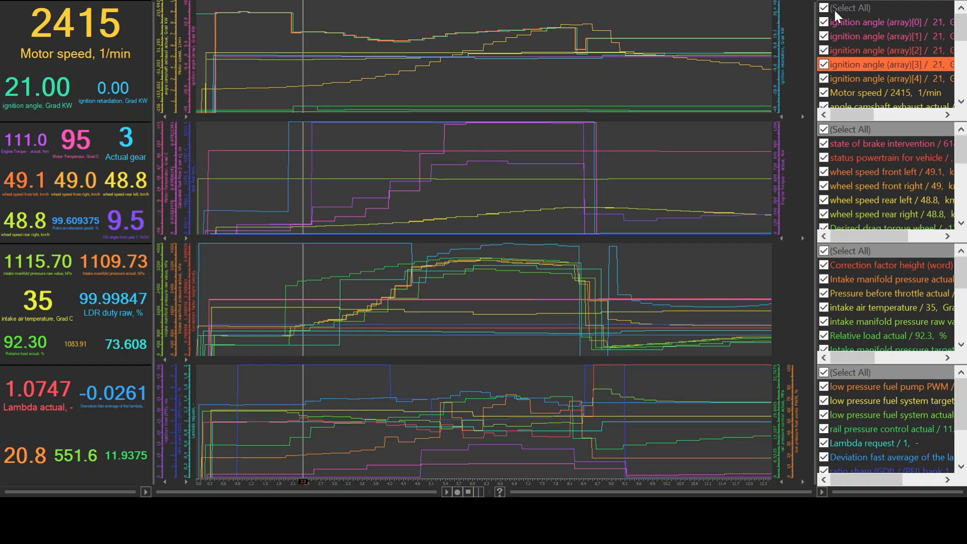
click(822, 7)
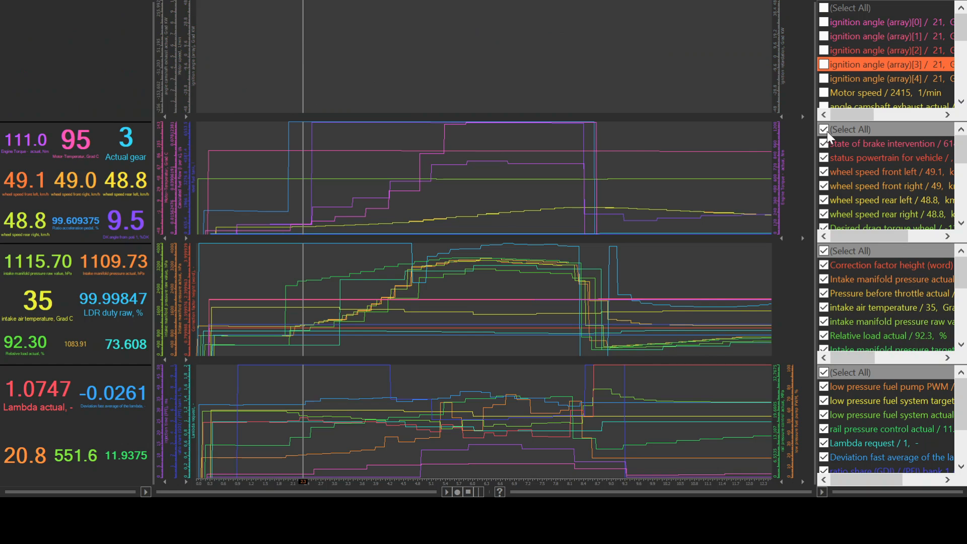
click(824, 128)
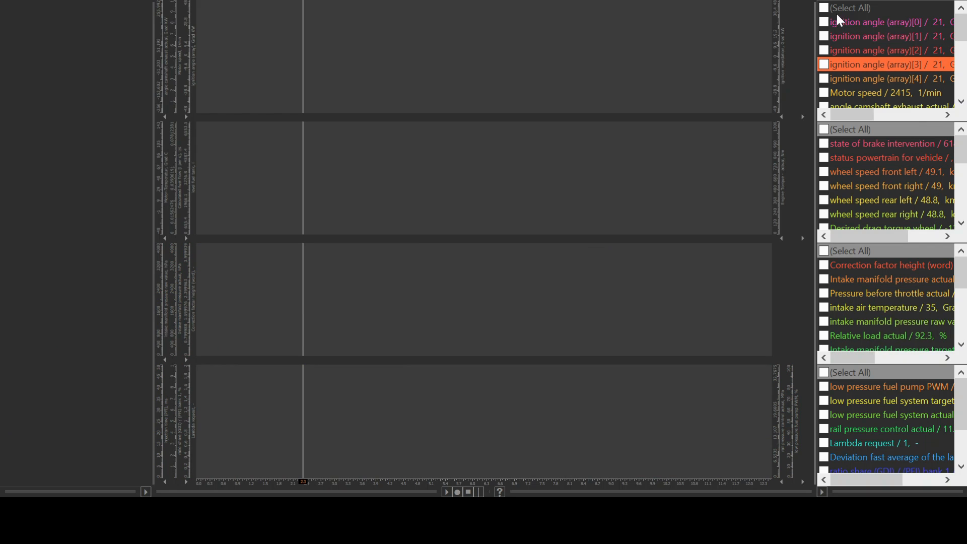
mouse_move(827, 96)
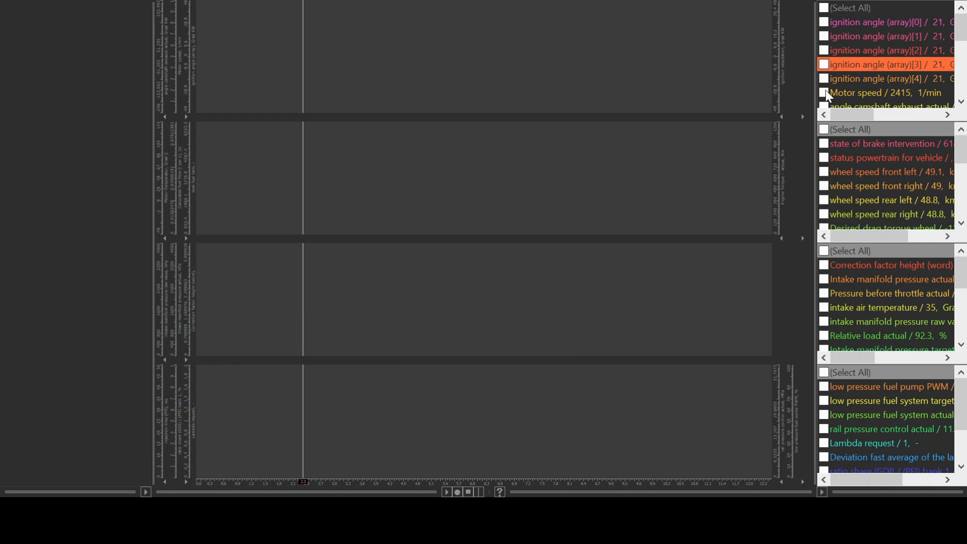
click(823, 93)
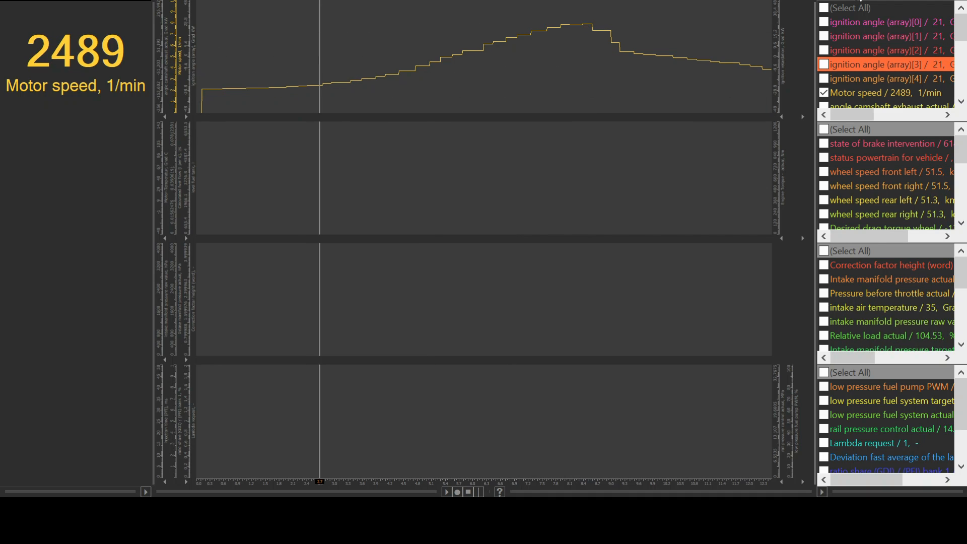
scroll(down, 3)
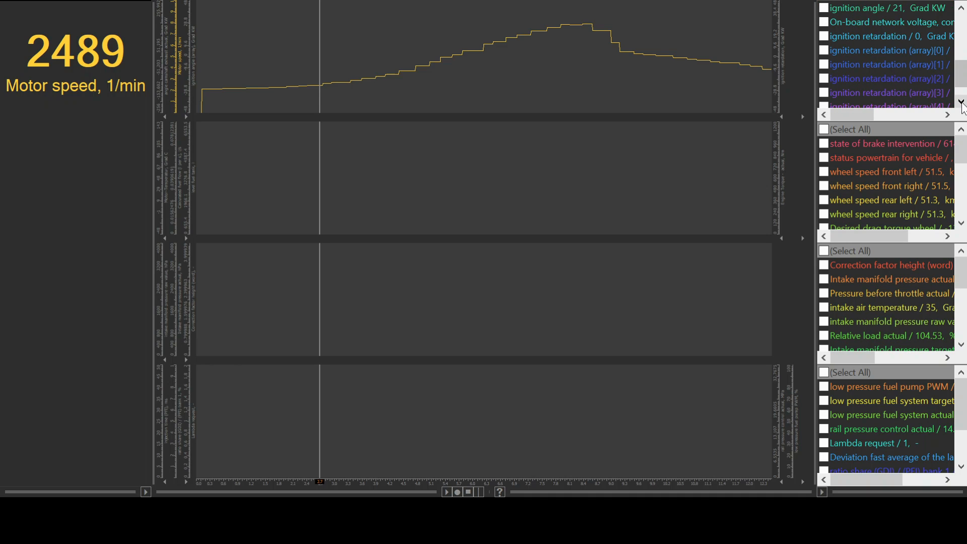
click(824, 36)
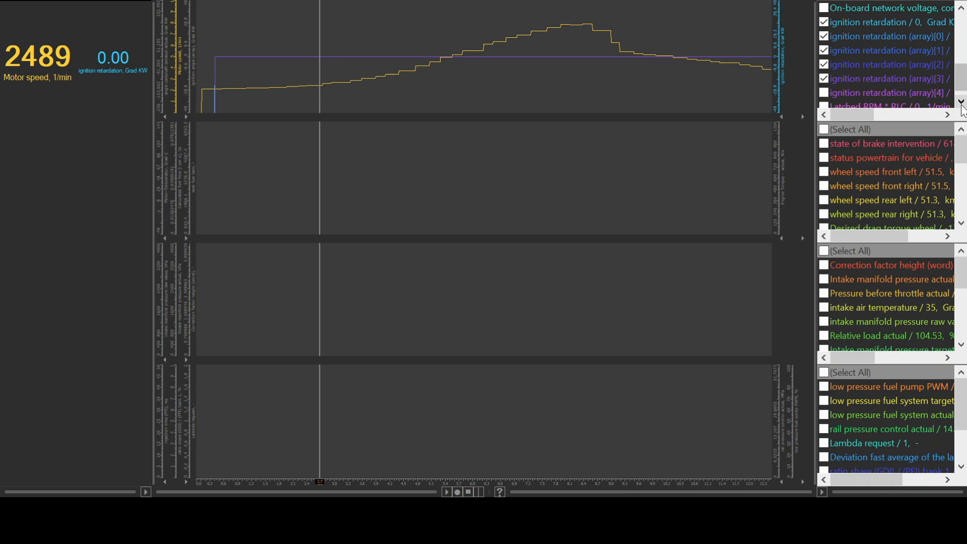
- Tick ignition retardation (array)[4] so it plots alongside motor speed, reading 0.00
click(823, 93)
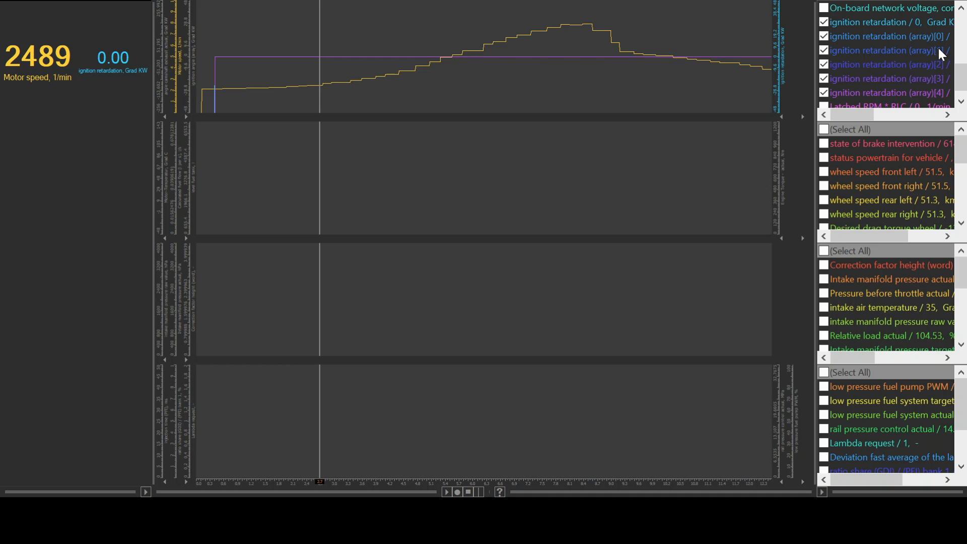
mouse_move(945, 110)
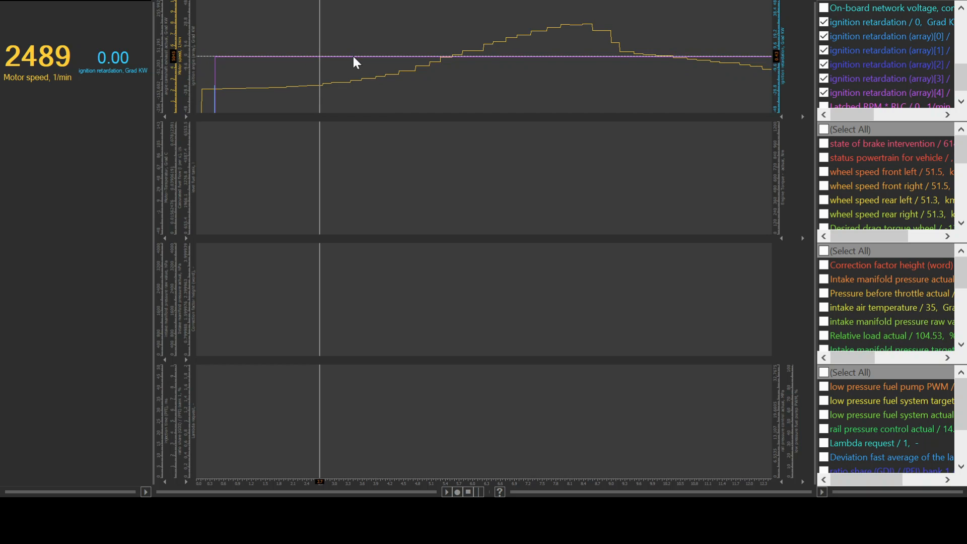
mouse_move(280, 61)
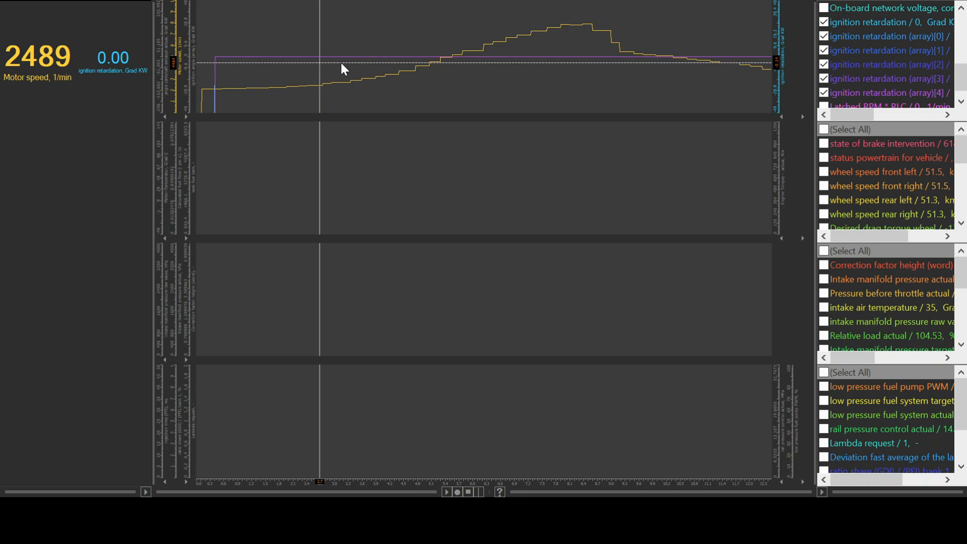
mouse_move(456, 69)
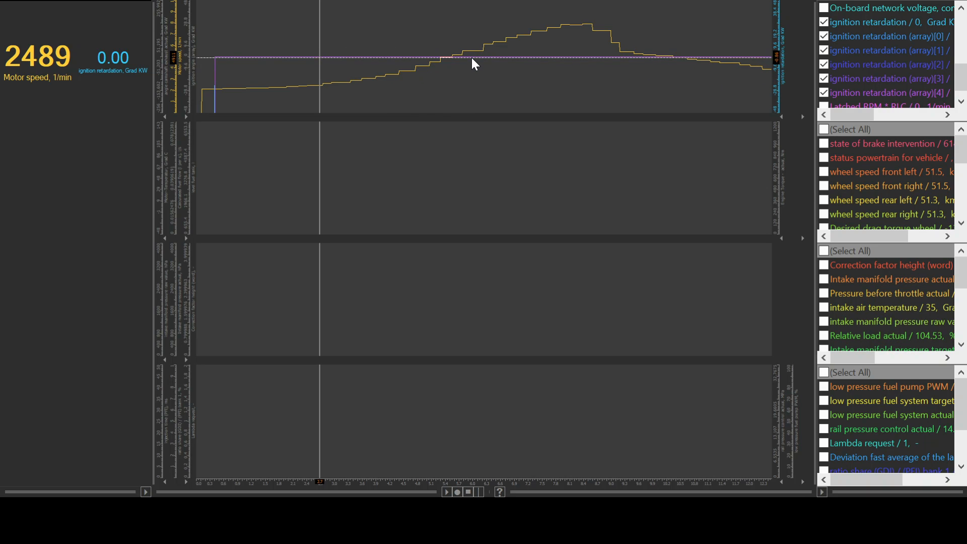
mouse_move(129, 70)
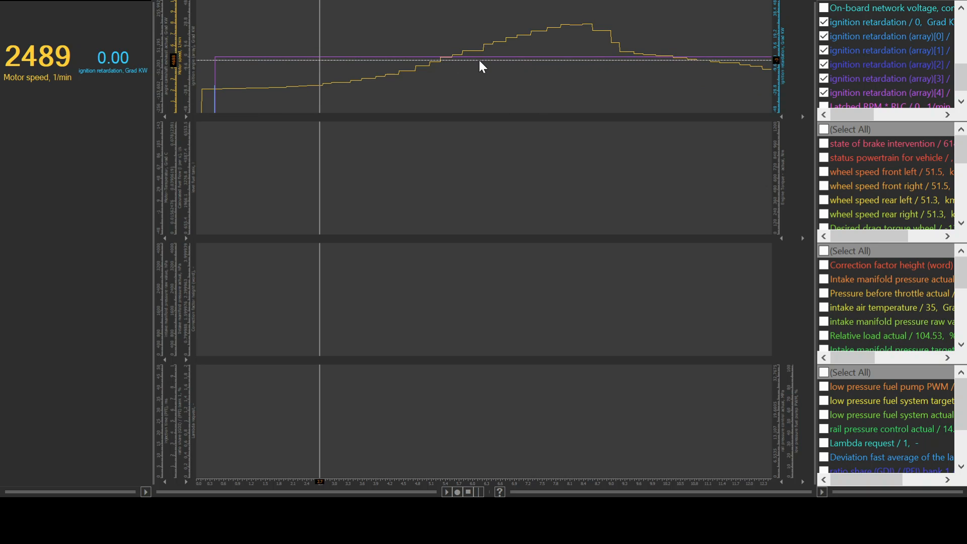
mouse_move(488, 68)
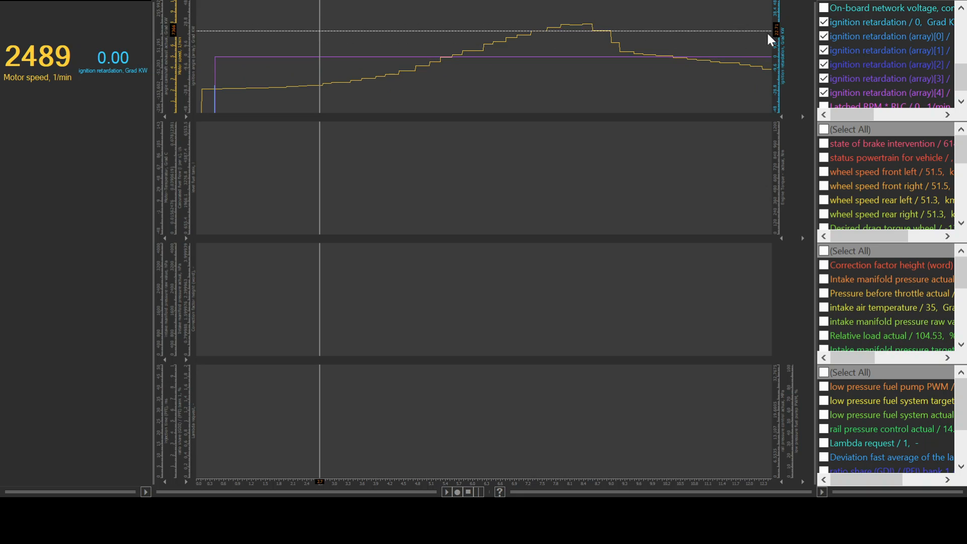
- Untick the ignition retardation channels and plot actual intake manifold pressure, reading 1235.63 hPa
click(822, 22)
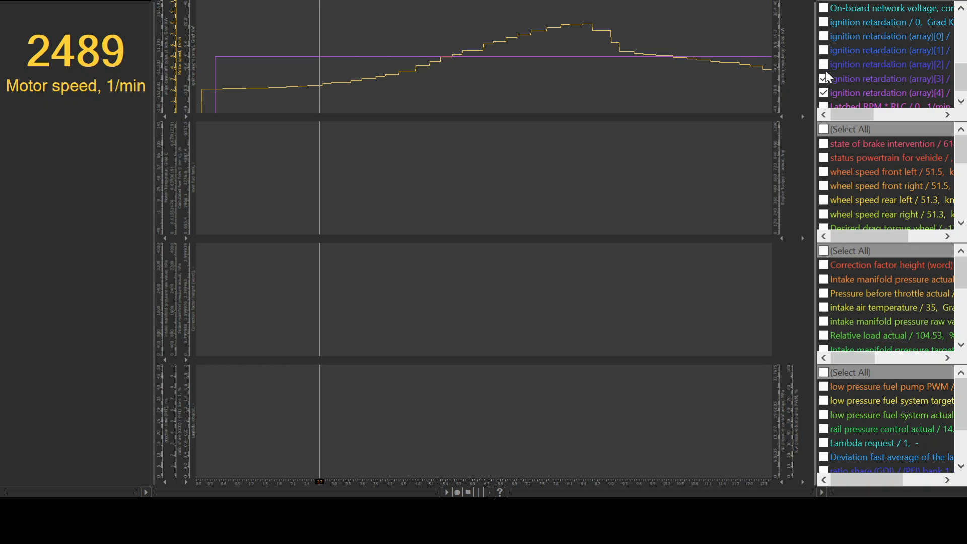
click(824, 92)
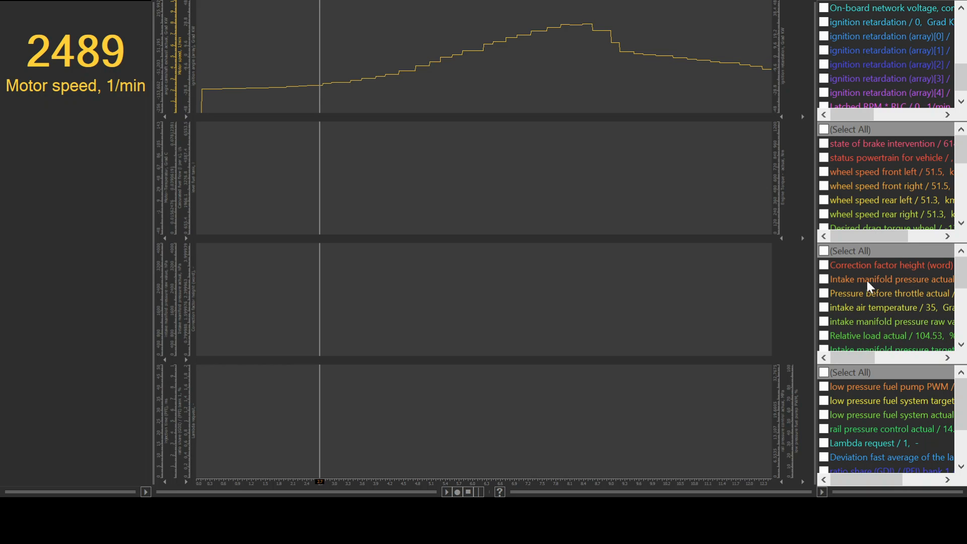
mouse_move(906, 288)
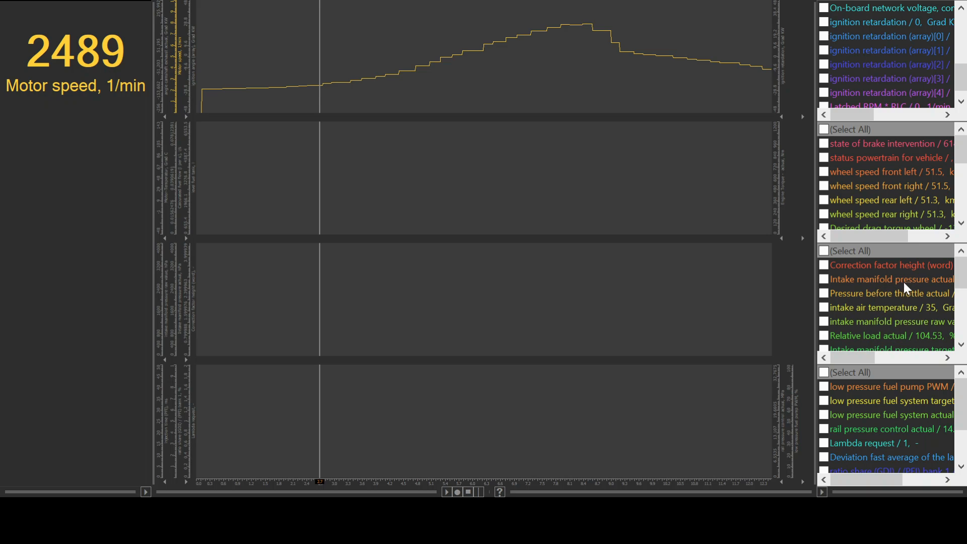
click(823, 278)
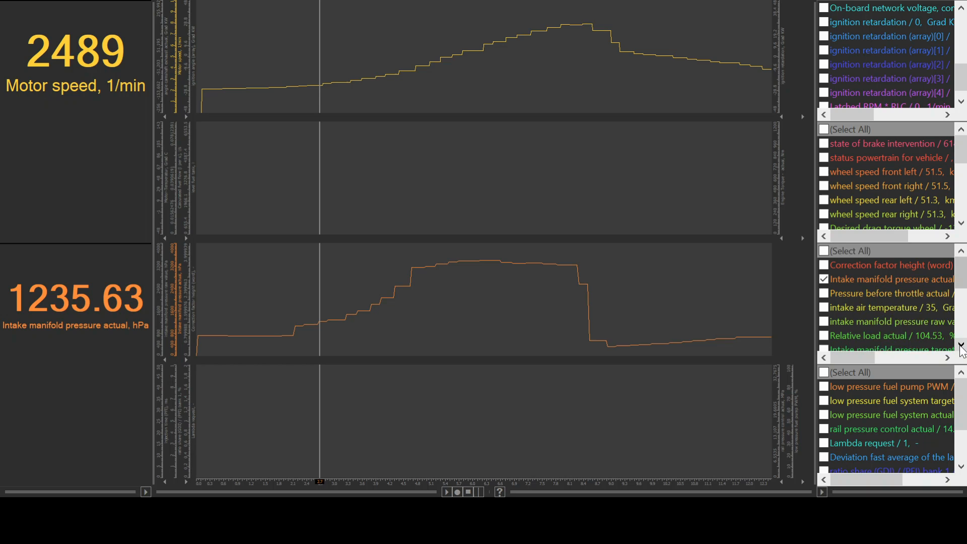
- Tick intake manifold pressure target so it overlays the actual pressure in the third chart
click(823, 335)
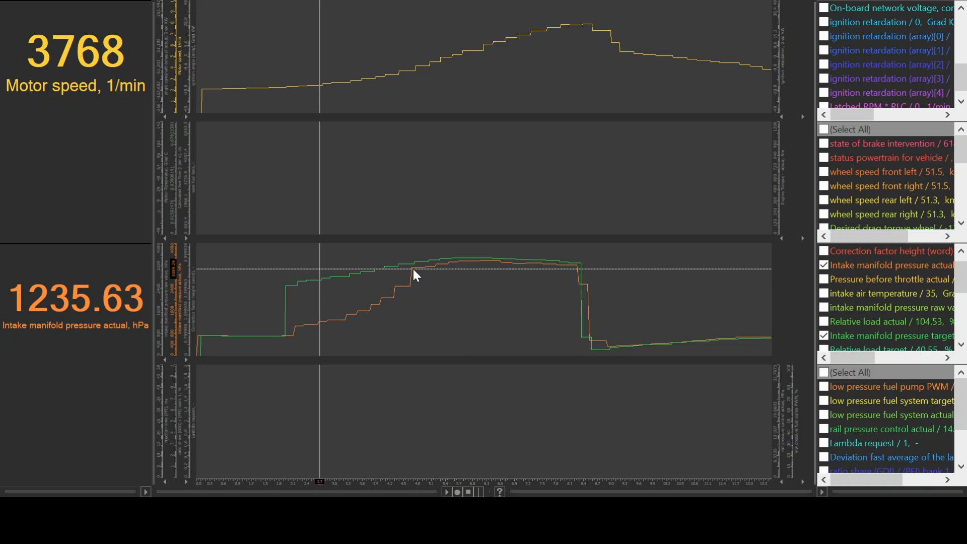
mouse_move(411, 276)
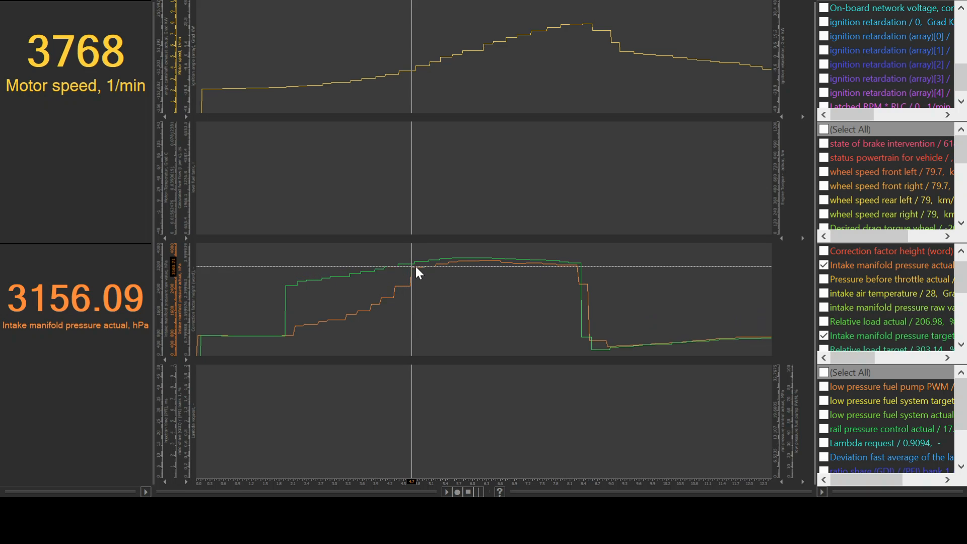
mouse_move(423, 275)
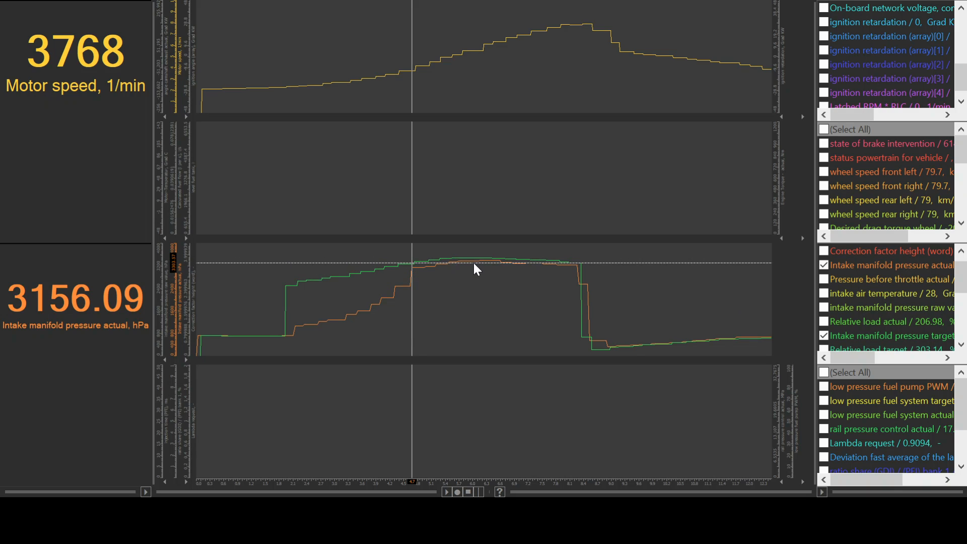
mouse_move(480, 265)
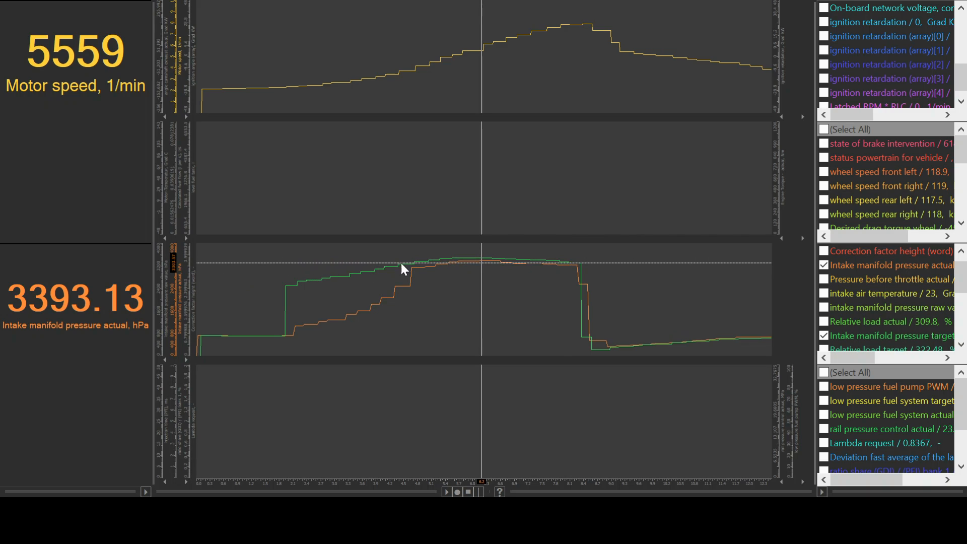
mouse_move(484, 263)
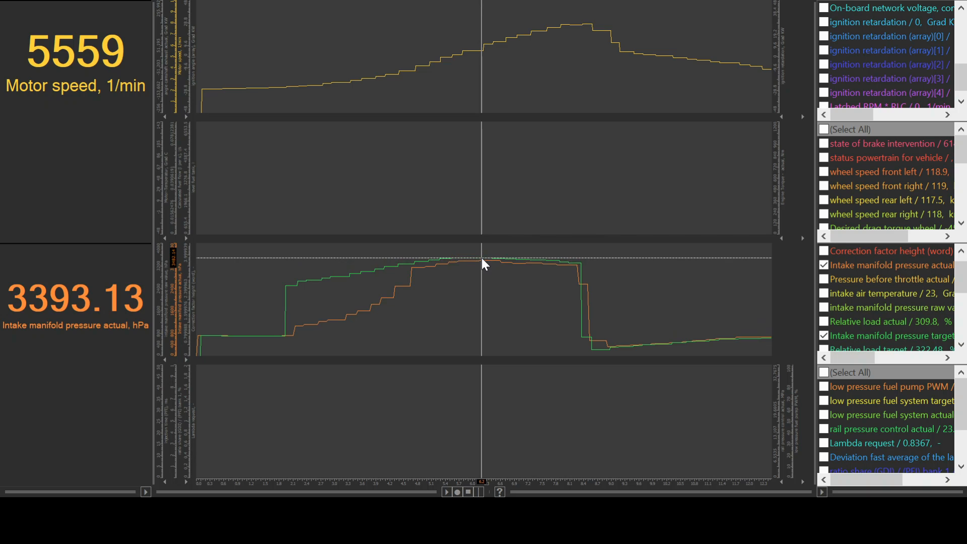
mouse_move(455, 281)
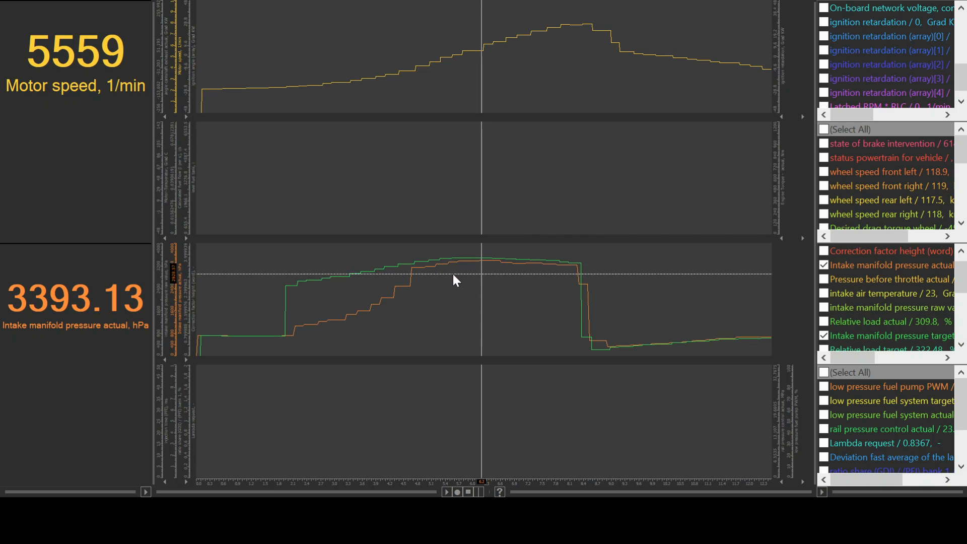
mouse_move(470, 278)
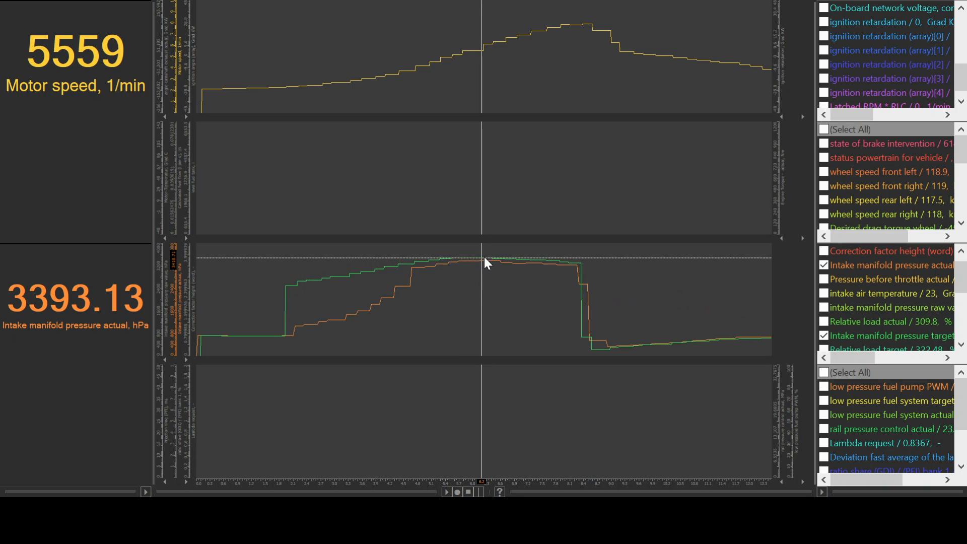
mouse_move(465, 266)
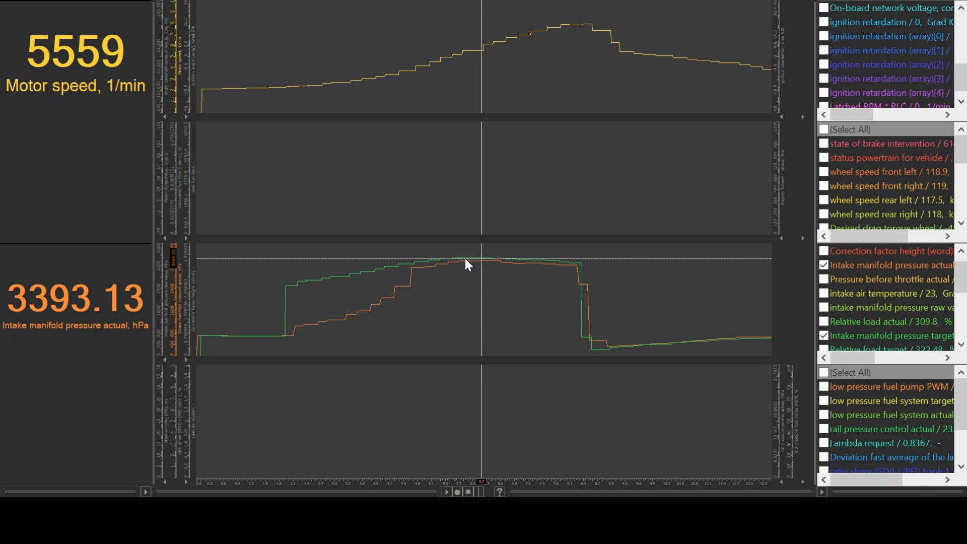
mouse_move(521, 267)
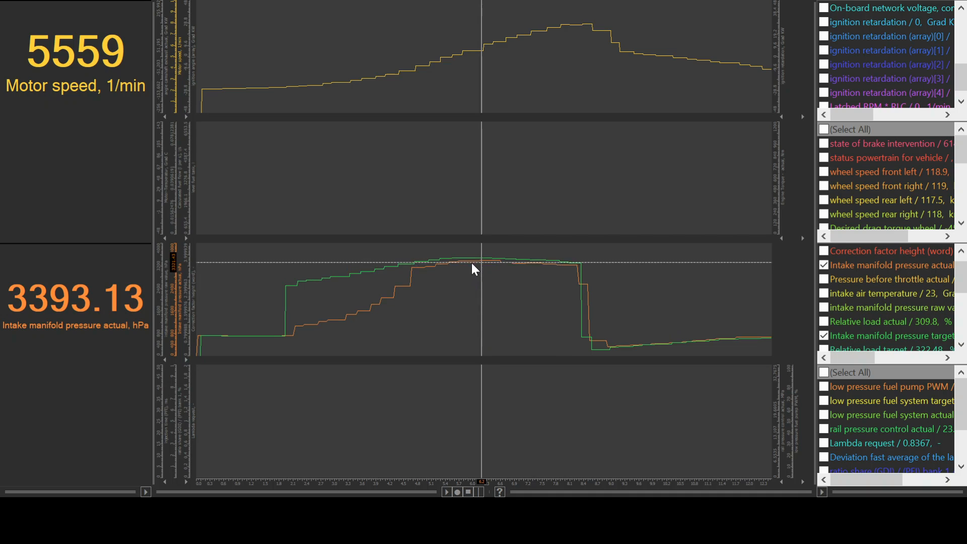
mouse_move(370, 257)
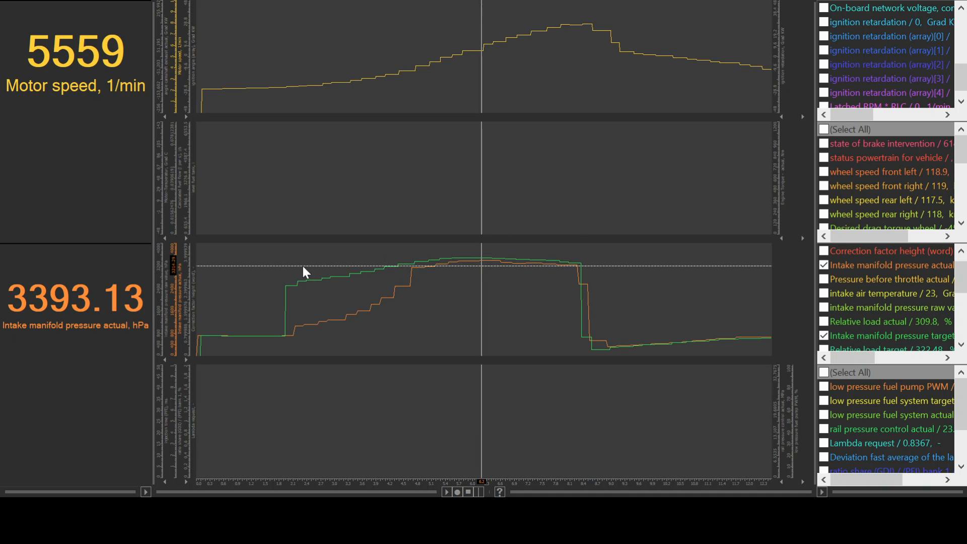
mouse_move(203, 267)
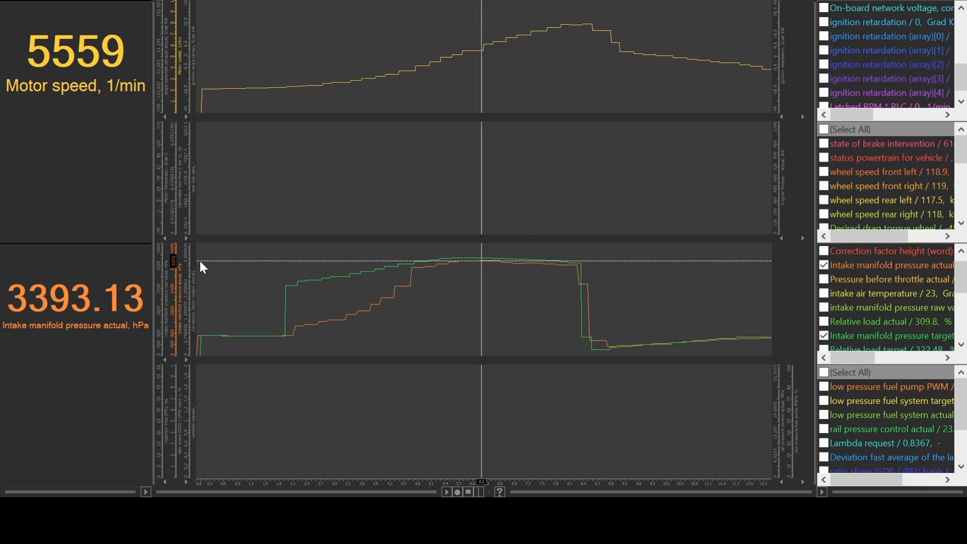
mouse_move(484, 261)
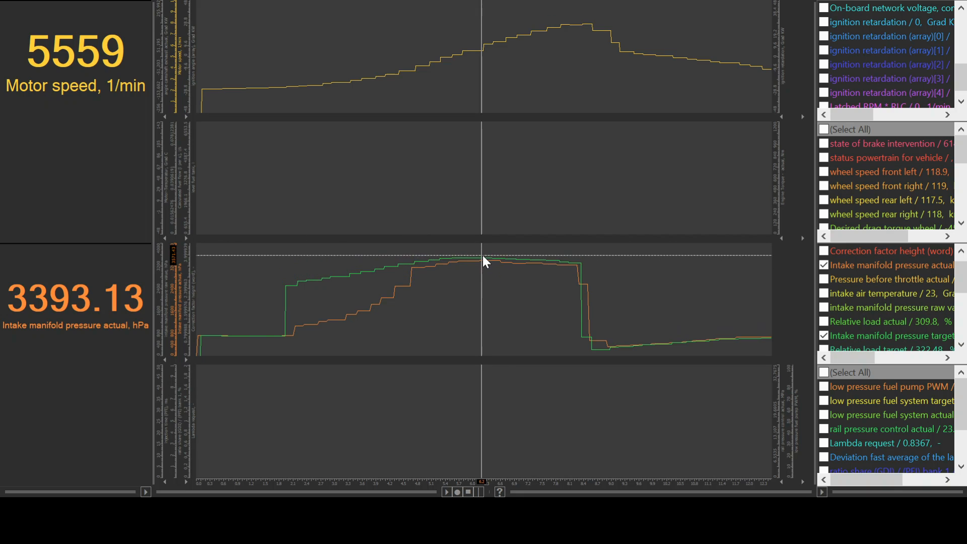